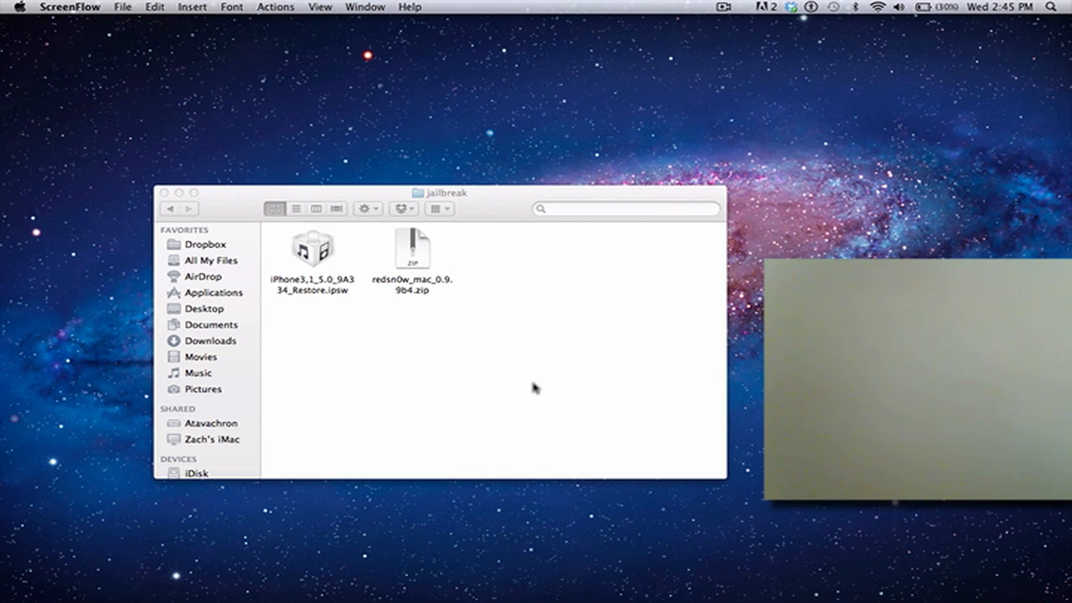
Extract redsn0w_mac_0.9.9b4.zip, open the extracted folder and launch the redsn0w app.
click(411, 249)
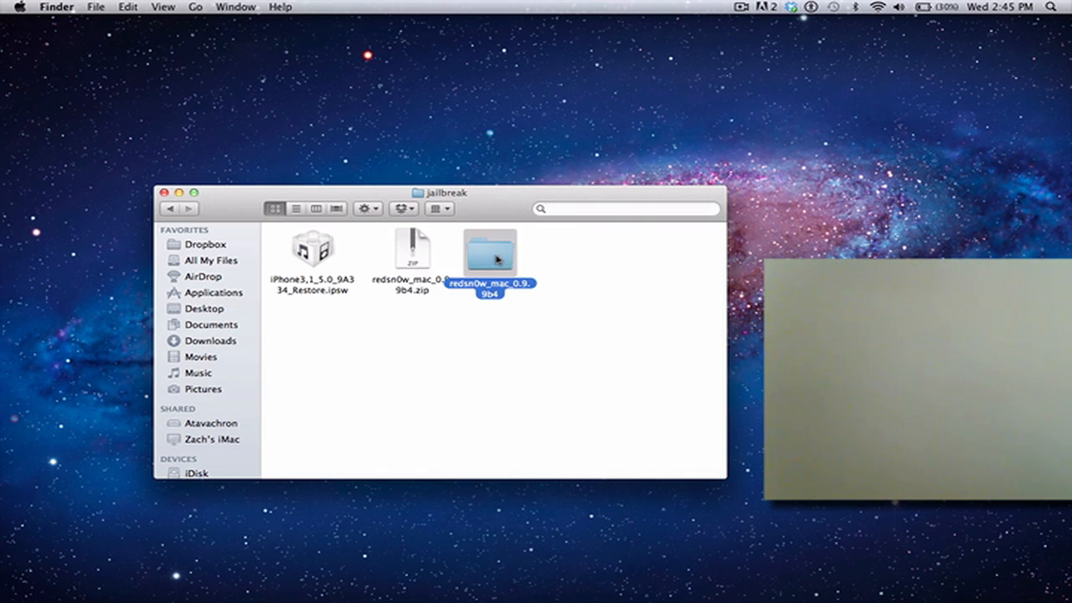
double_click(491, 249)
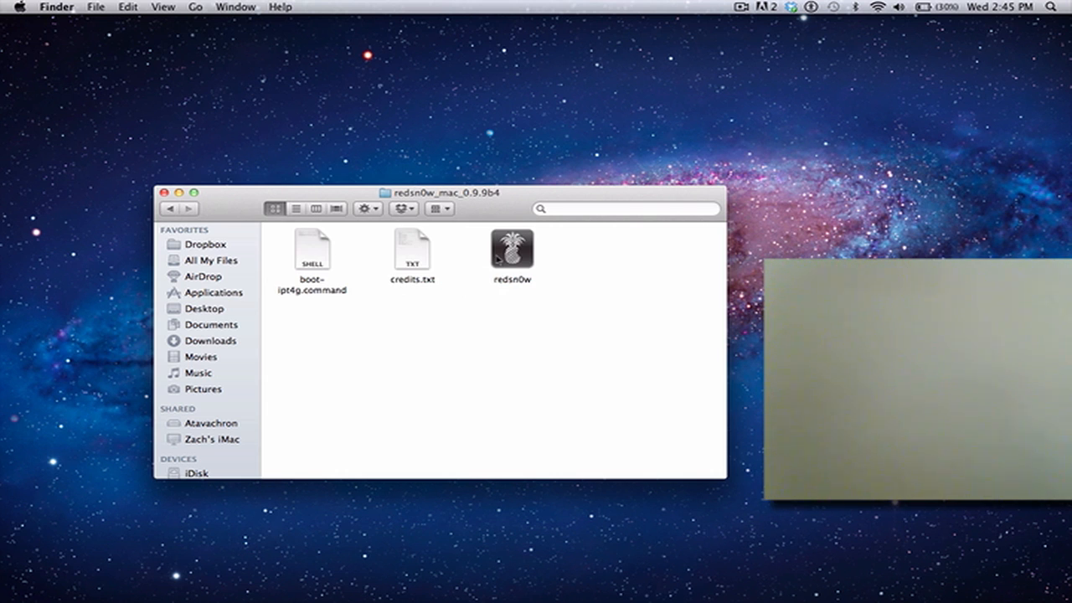
double_click(512, 249)
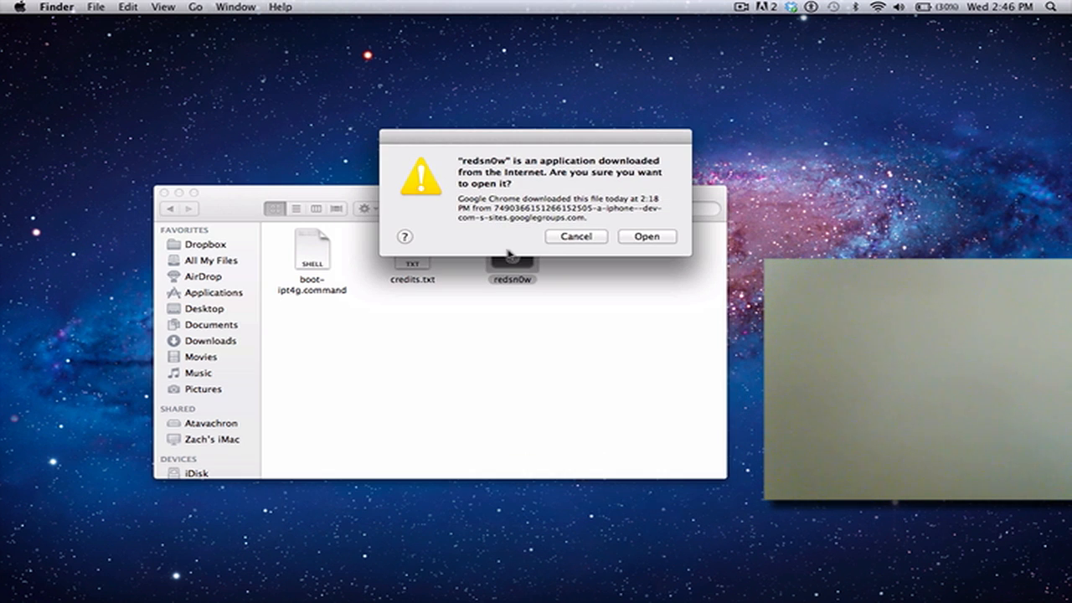
Confirm opening redsn0w and load iPhone3,1_5.0_9A334_Restore.ipsw from Desktop > jailbreak via Extras.
click(647, 236)
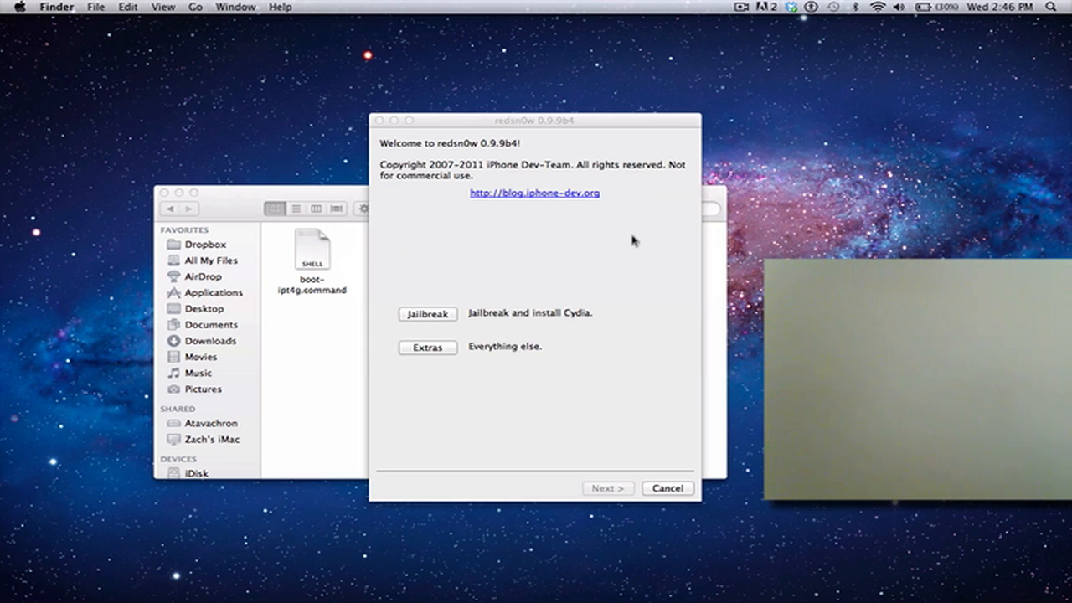
mouse_move(450, 348)
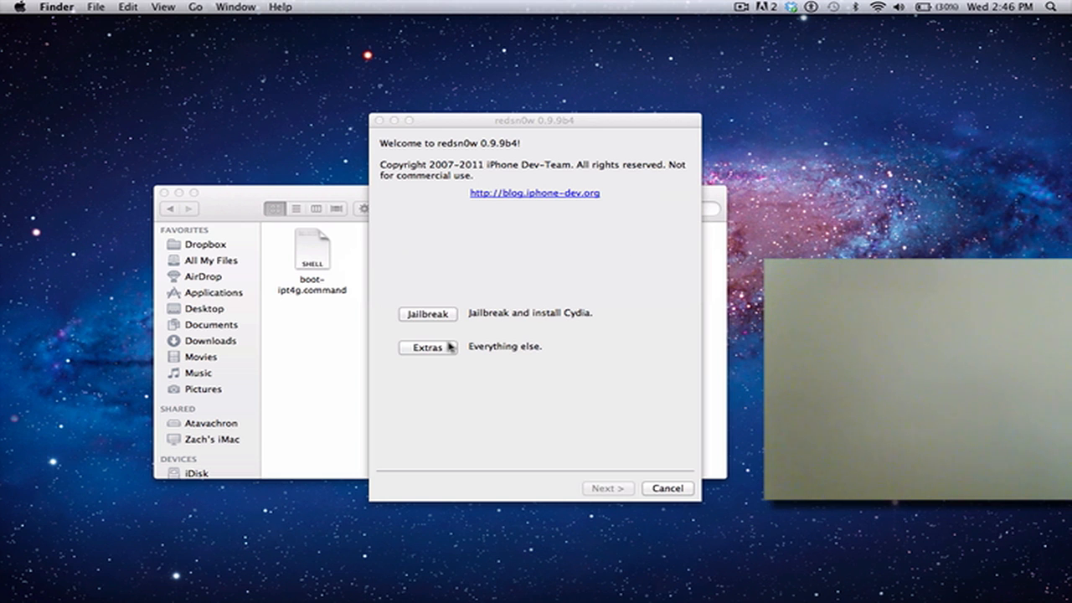
click(427, 347)
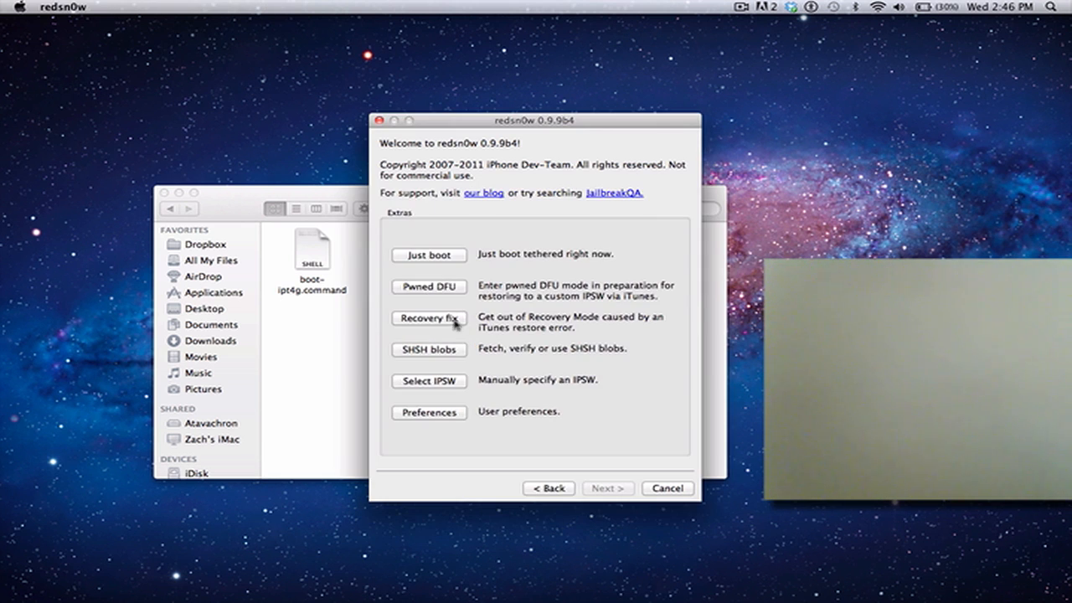
mouse_move(430, 381)
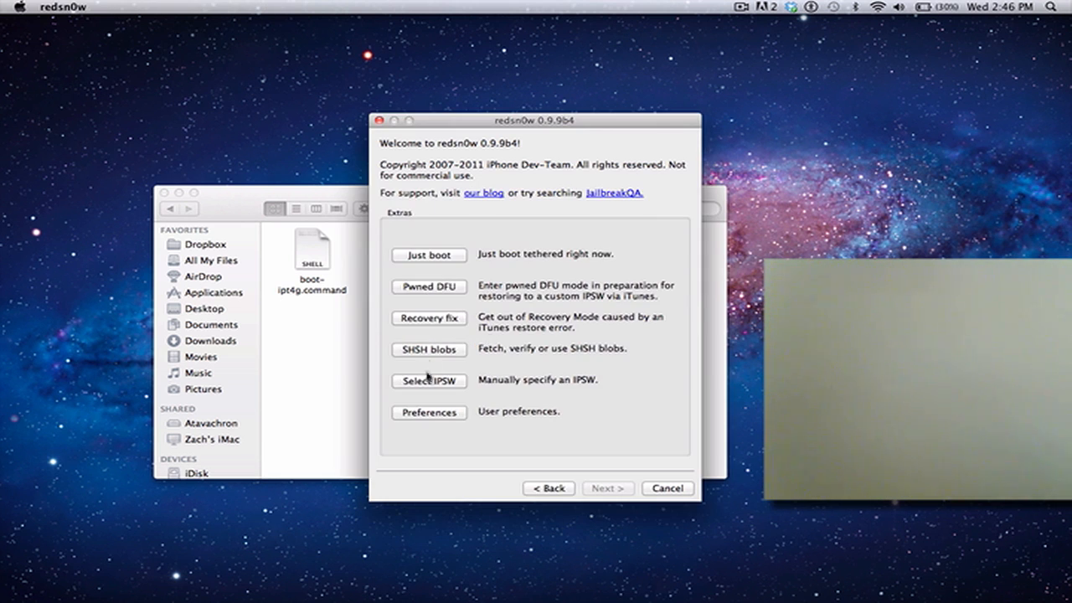
click(429, 381)
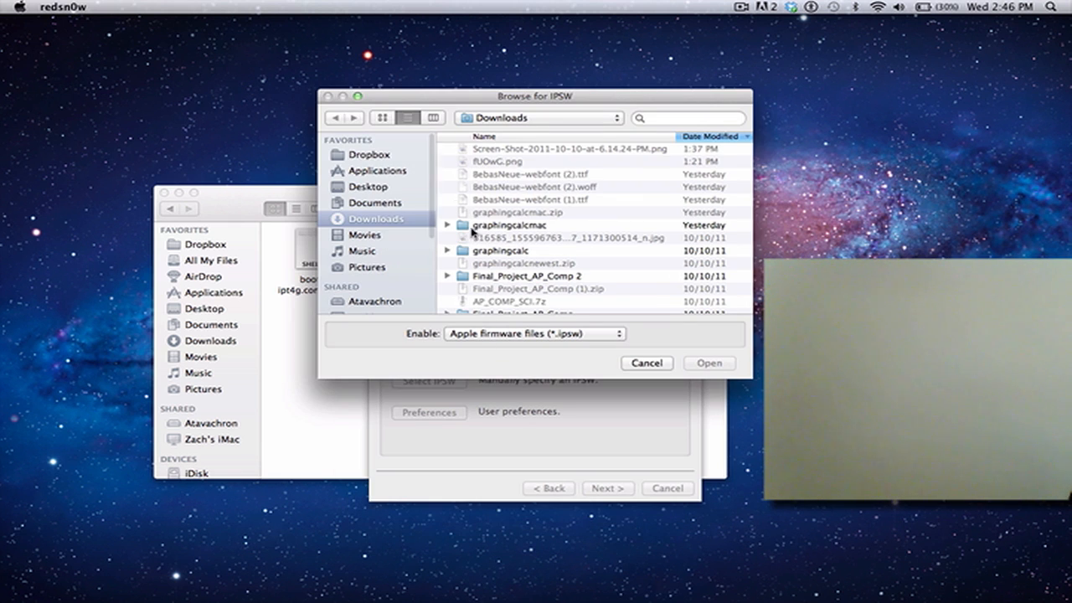
click(369, 186)
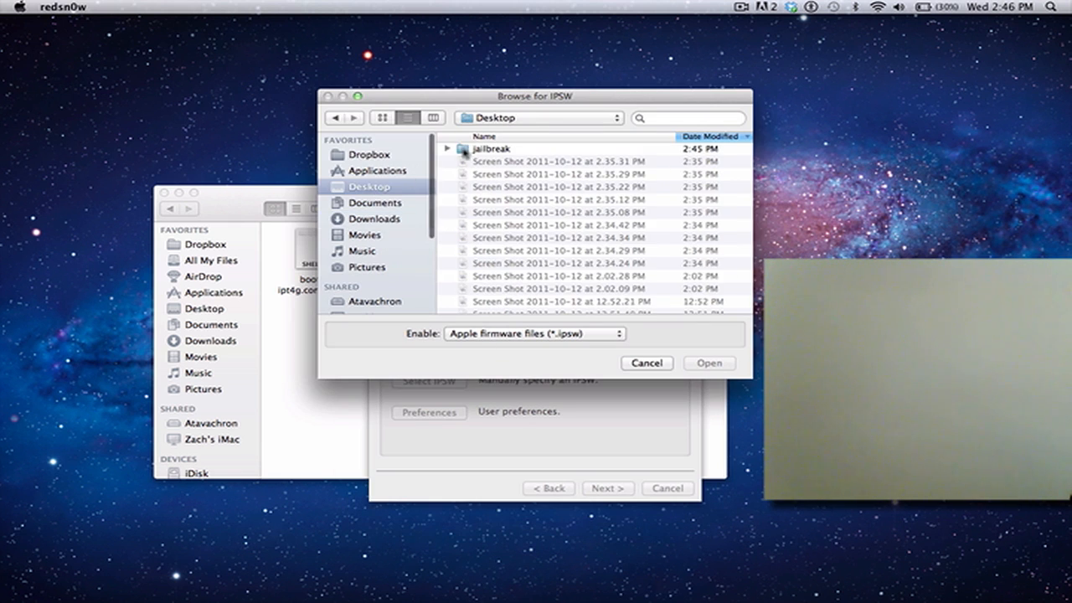
double_click(489, 148)
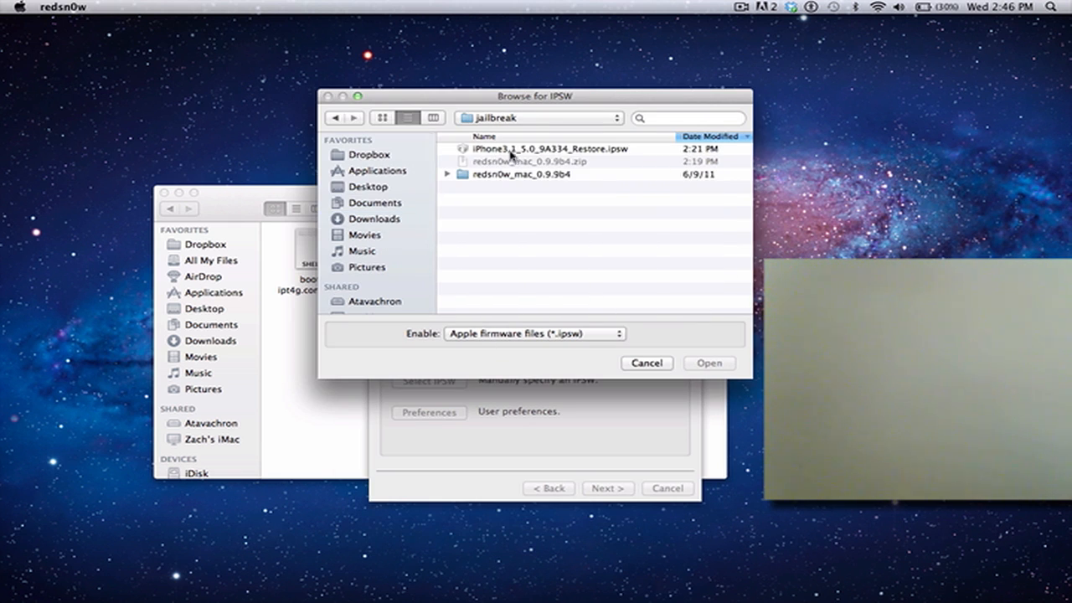
click(536, 149)
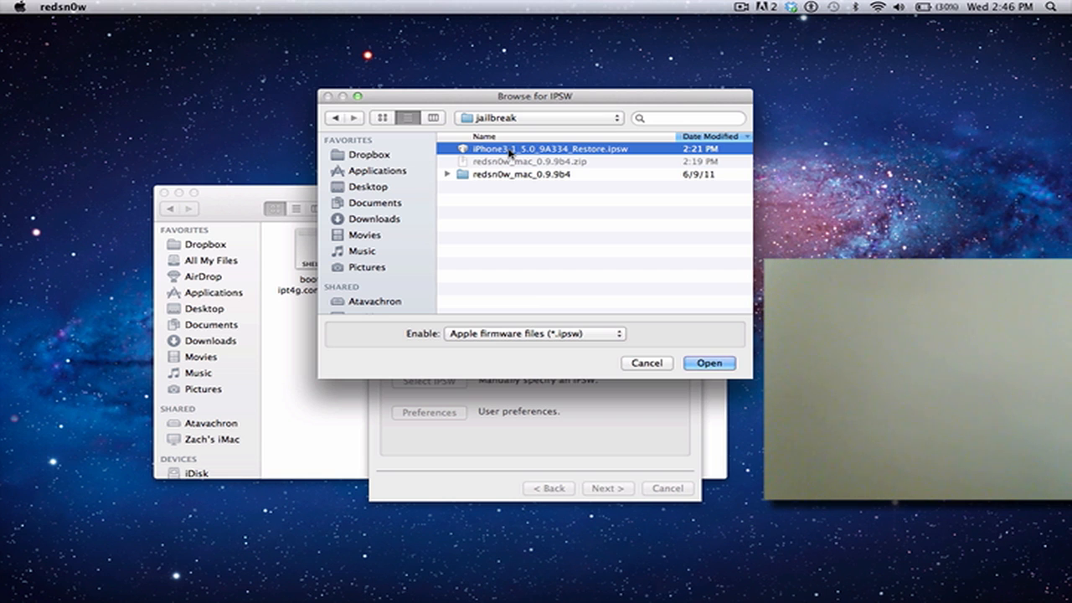
mouse_move(706, 350)
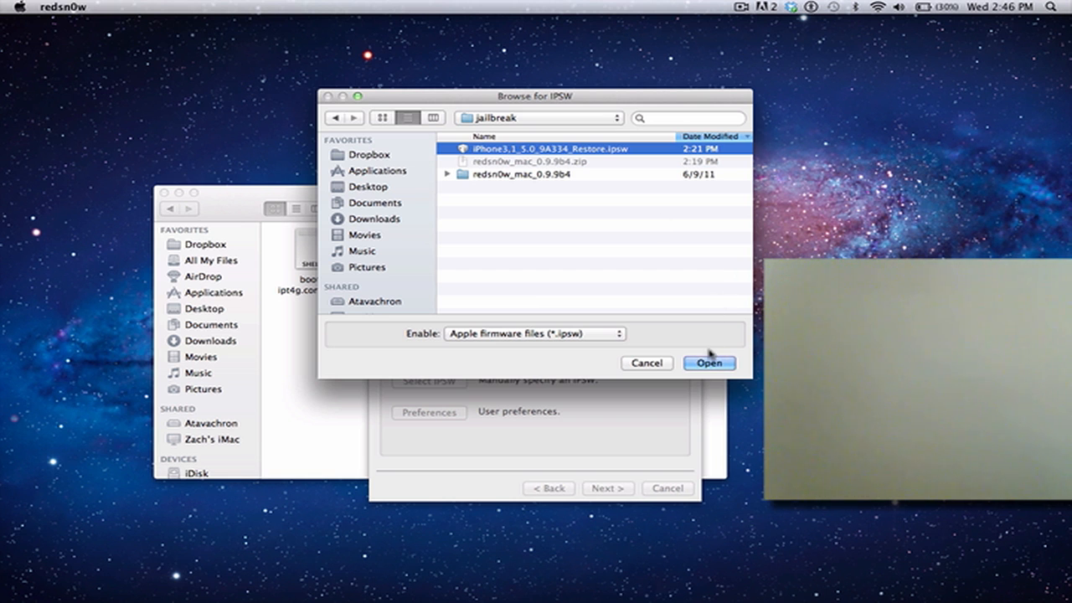
click(708, 363)
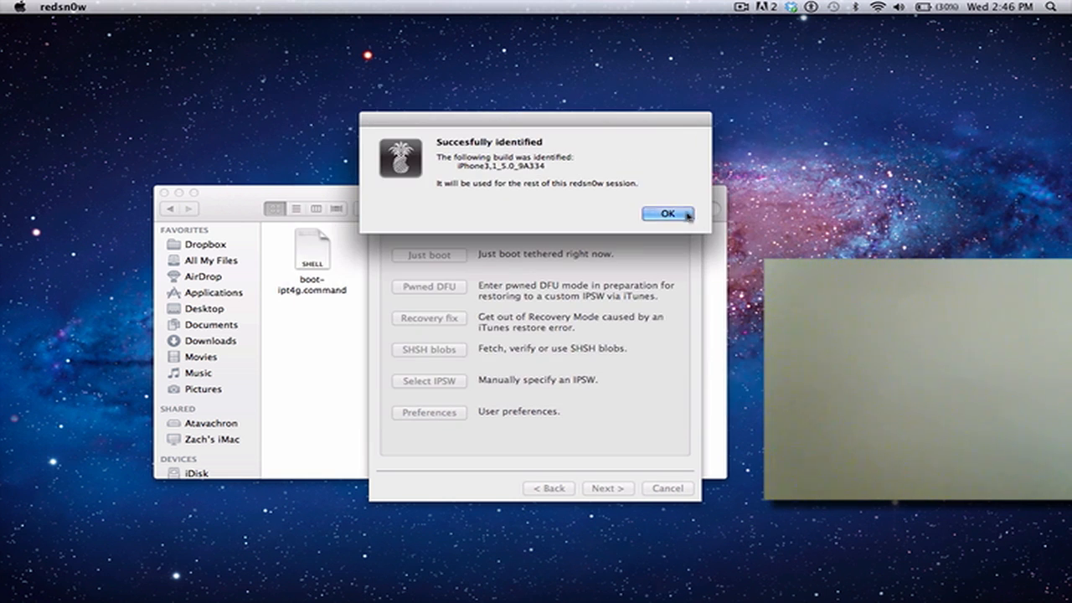
click(668, 214)
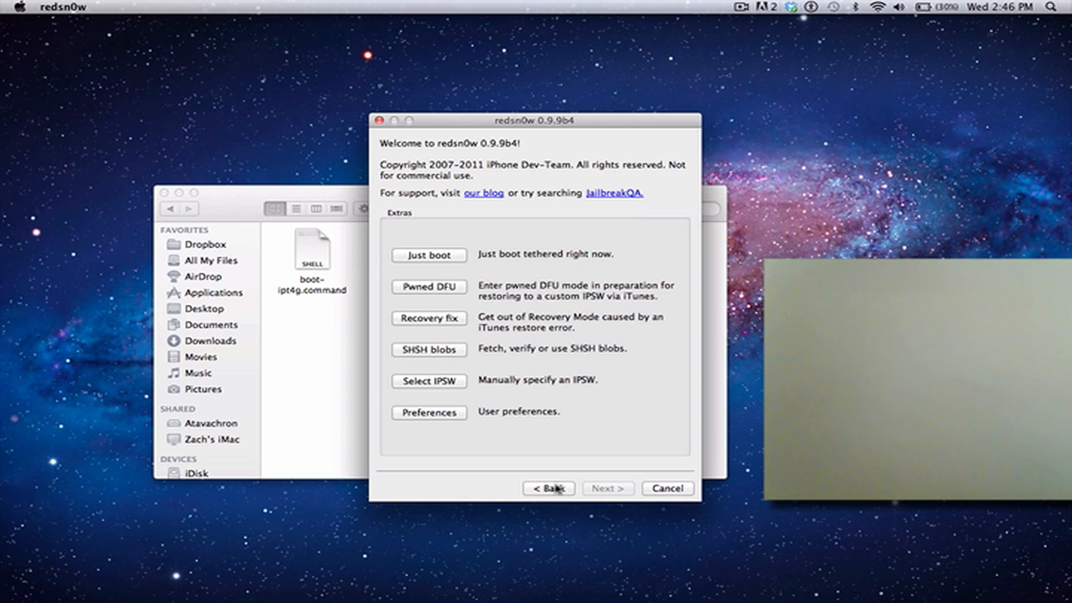
Start the jailbreak with Install Cydia and multitask gestures enabled, and continue.
click(549, 489)
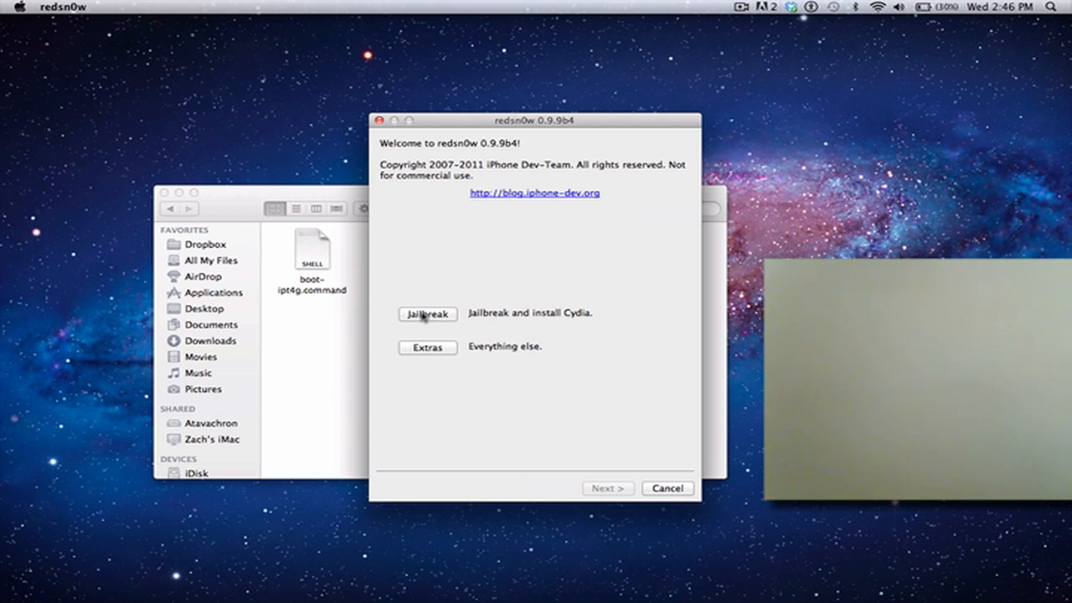
click(427, 314)
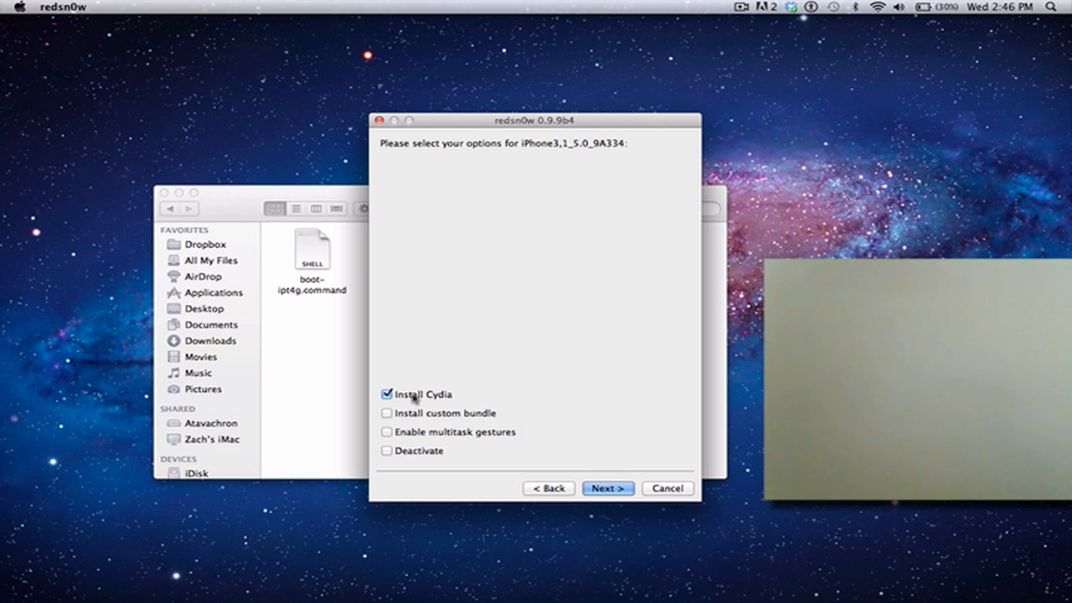
mouse_move(389, 416)
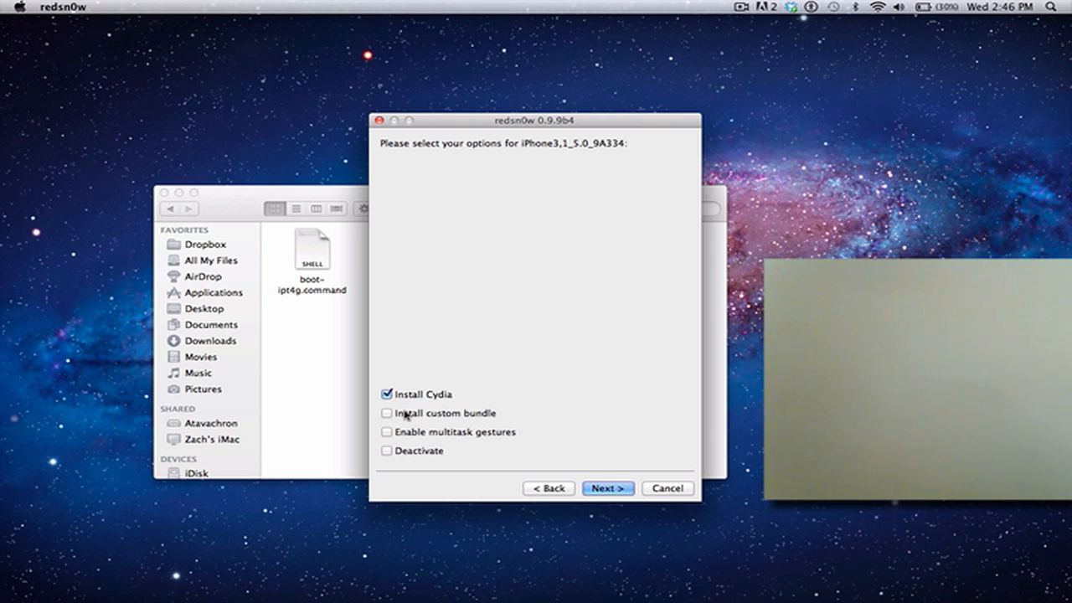
click(386, 431)
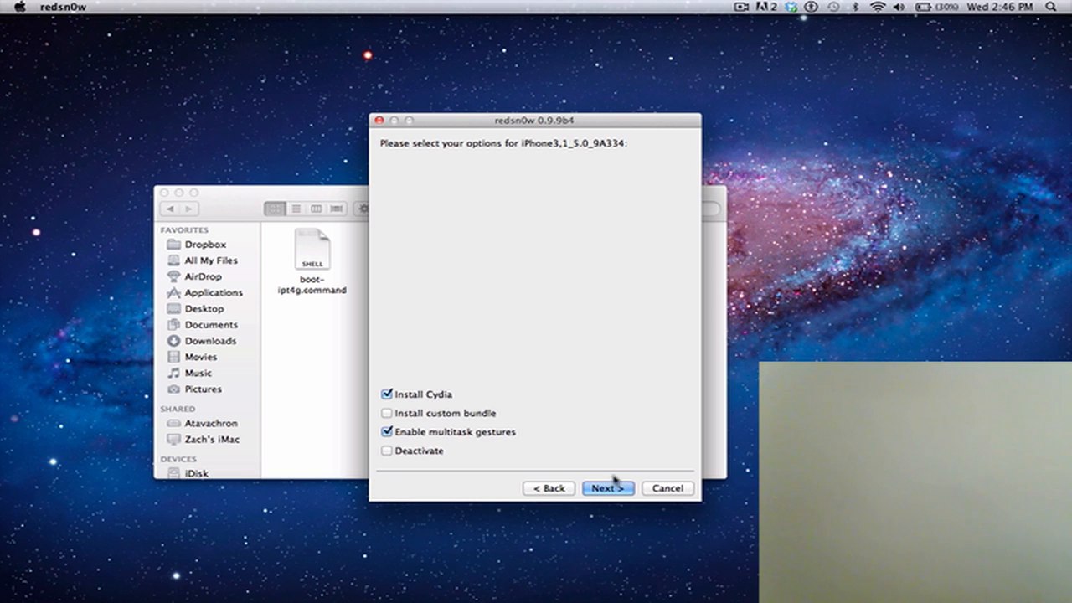
mouse_move(614, 488)
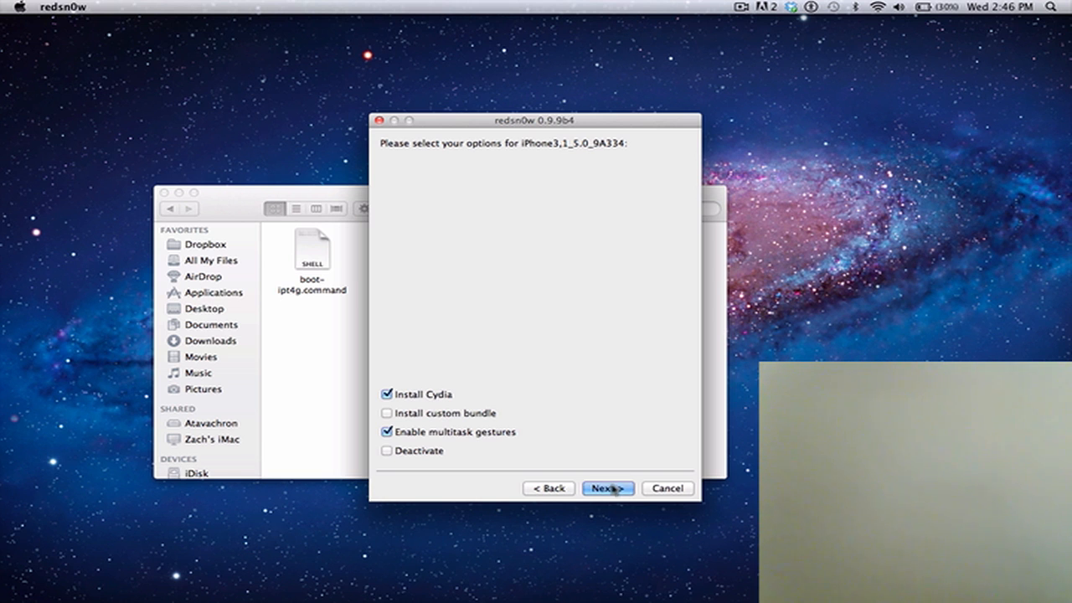
click(608, 488)
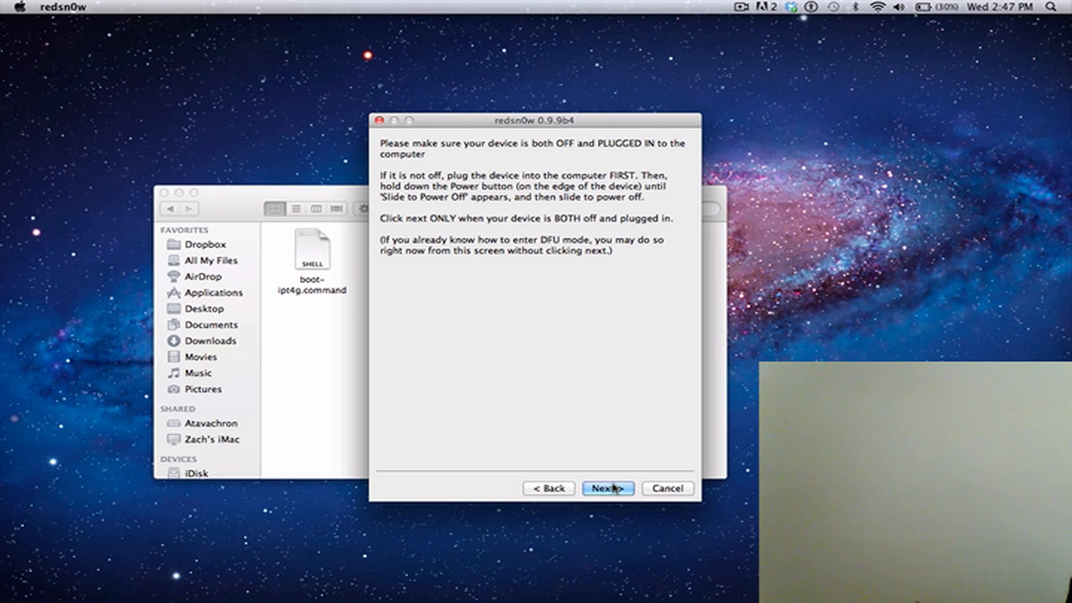
Confirm the iPhone is off and plugged in, then follow DFU instructions until Done.
click(608, 488)
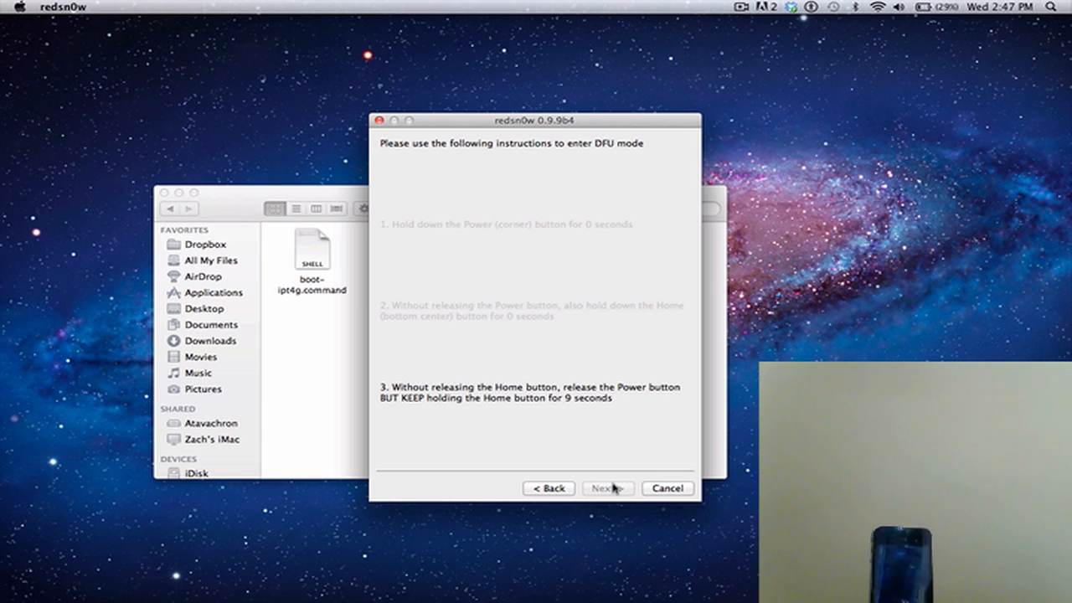
click(607, 488)
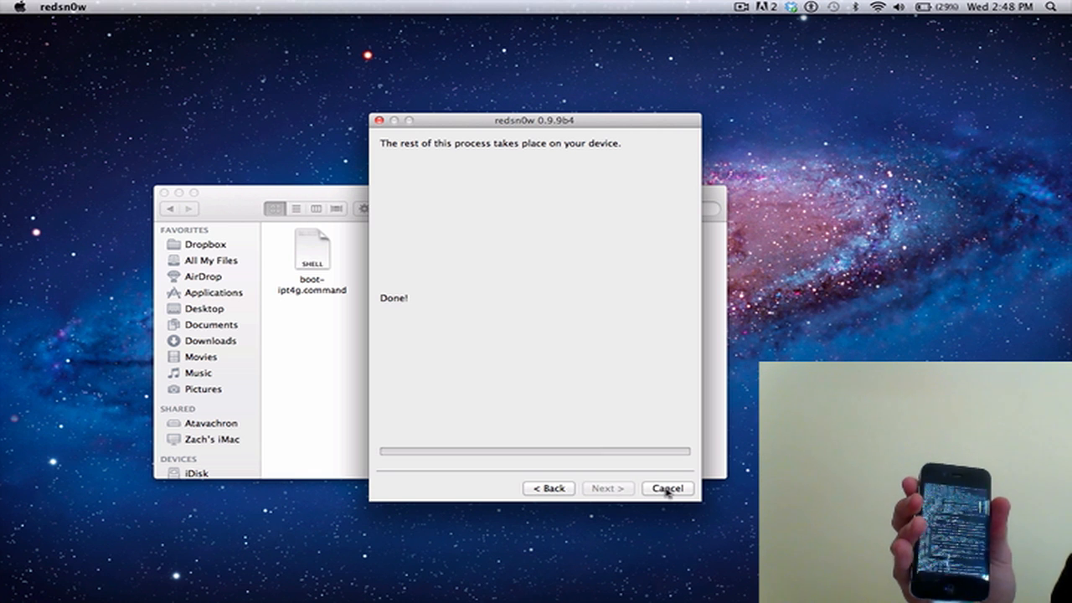
Relaunch redsn0w and reload the iPhone3,1 5.0 9A334 Restore IPSW through Extras > Select IPSW.
click(666, 487)
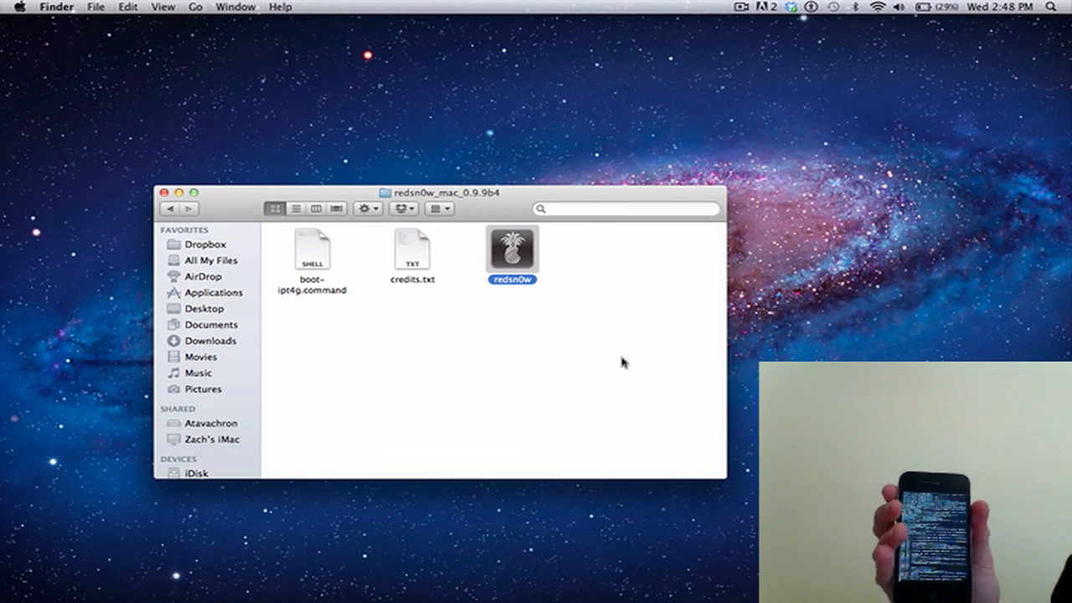
double_click(511, 248)
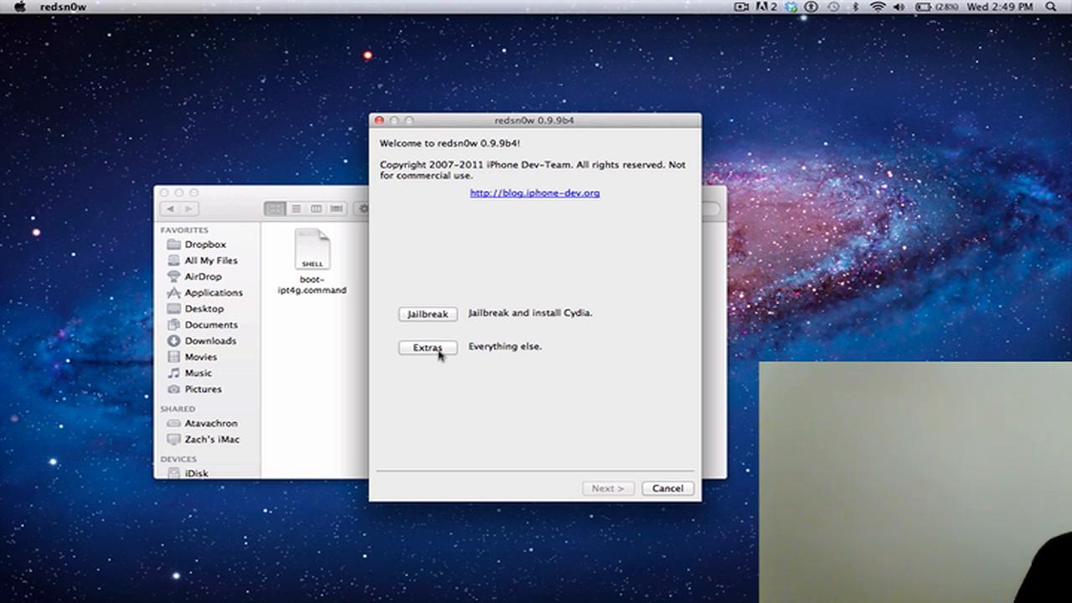
click(428, 347)
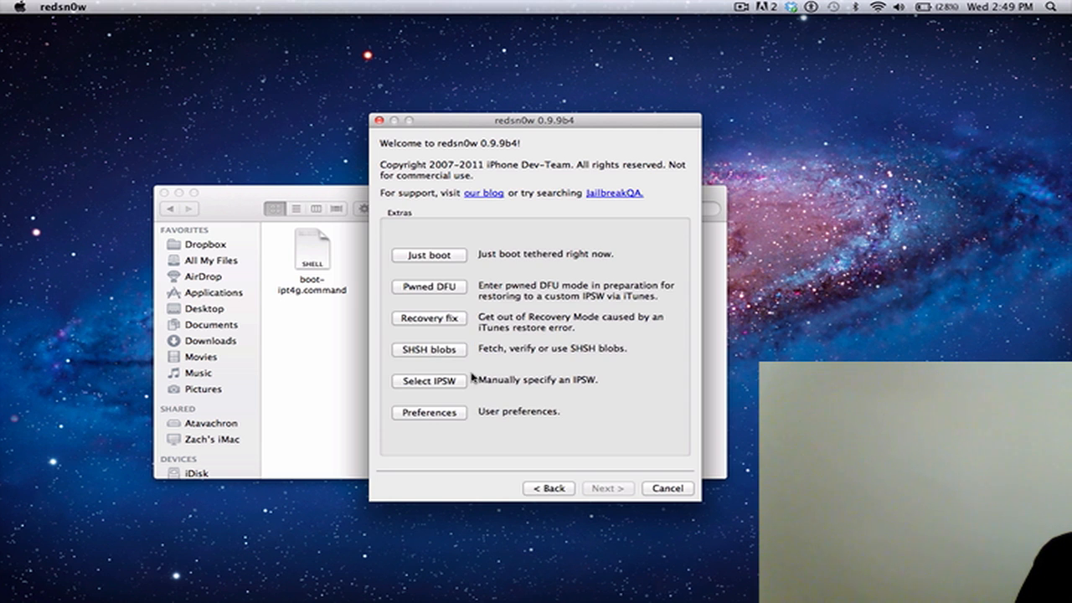
click(428, 381)
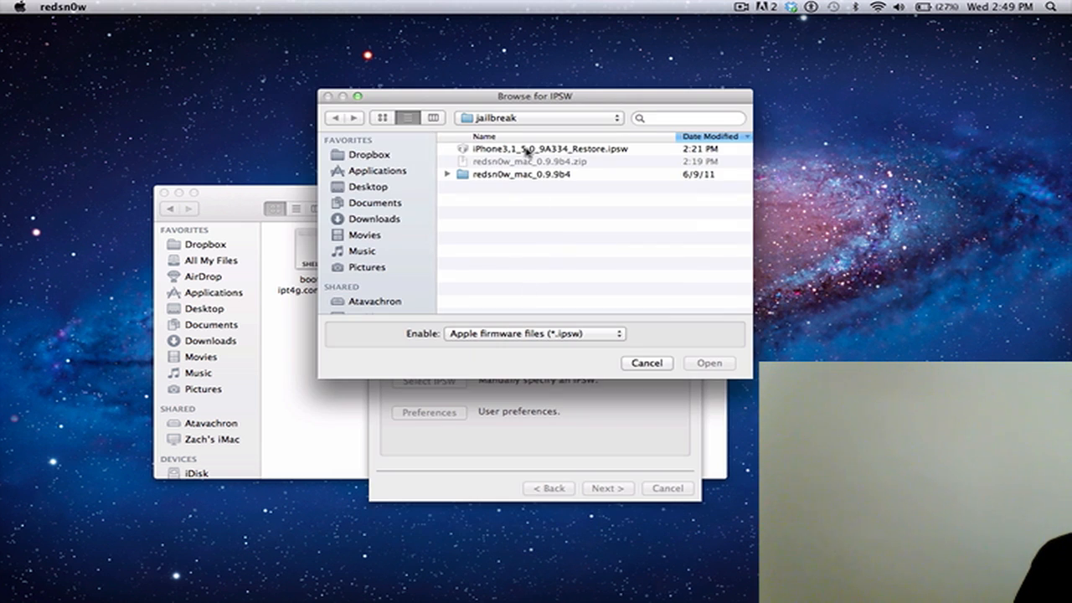
click(708, 363)
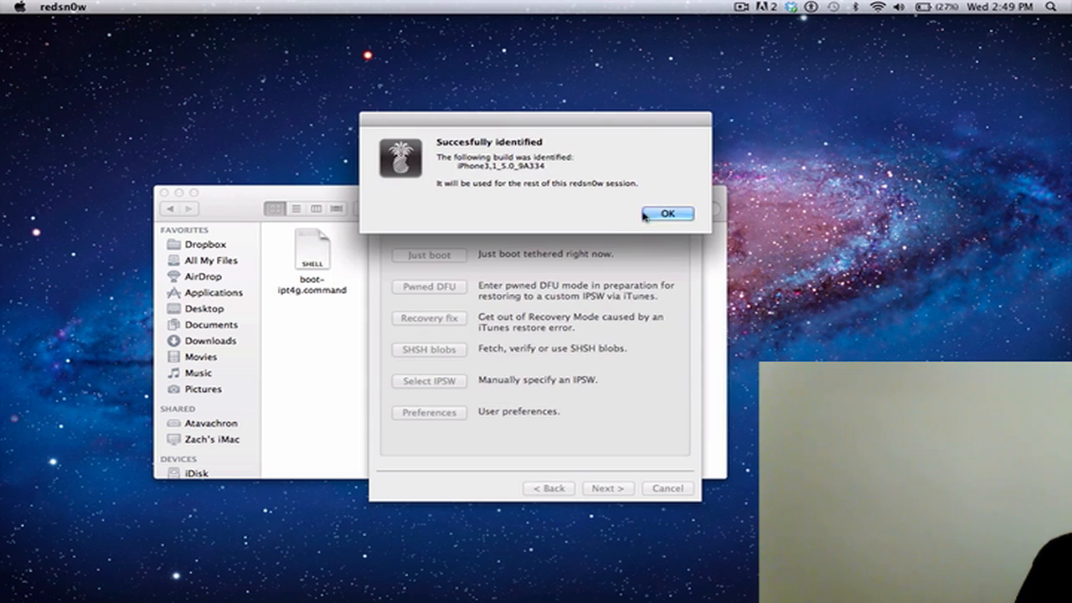
click(668, 213)
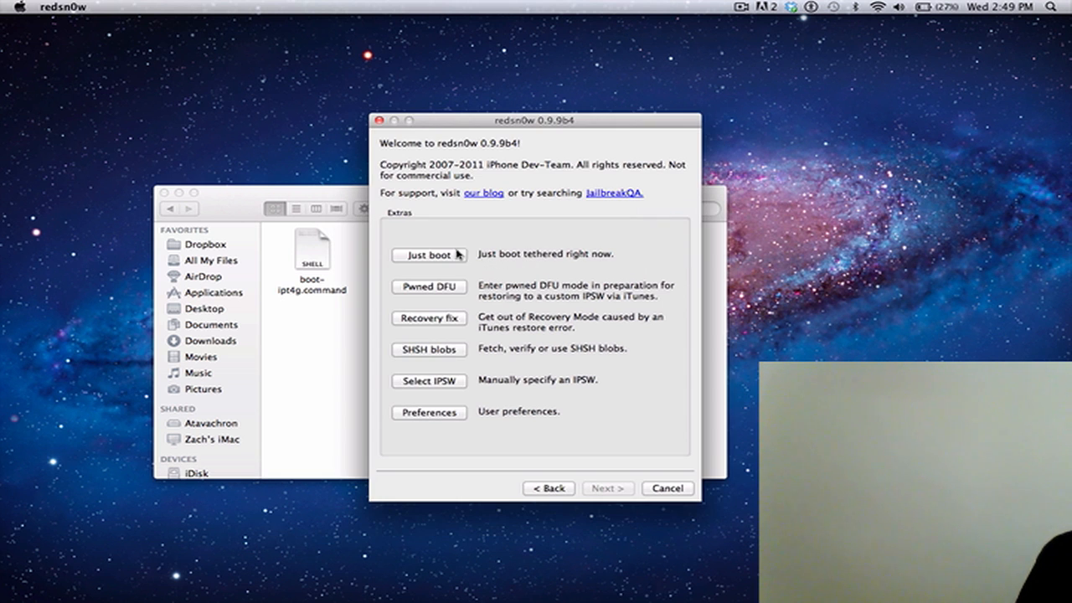
mouse_move(457, 255)
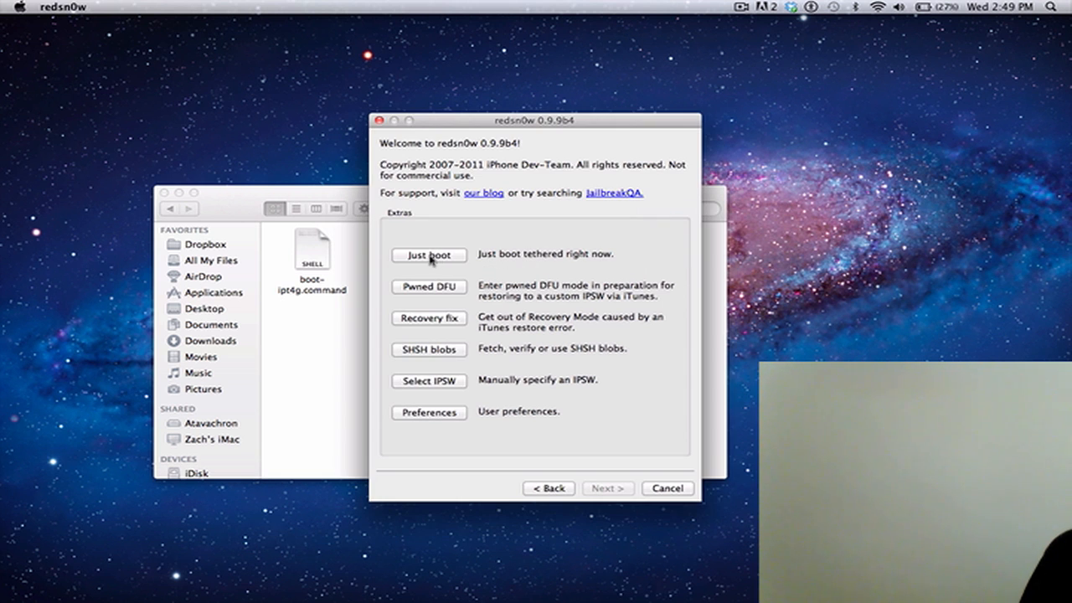
Run Just boot, enter DFU mode with the iPhone plugged in, and cancel after Done.
click(429, 255)
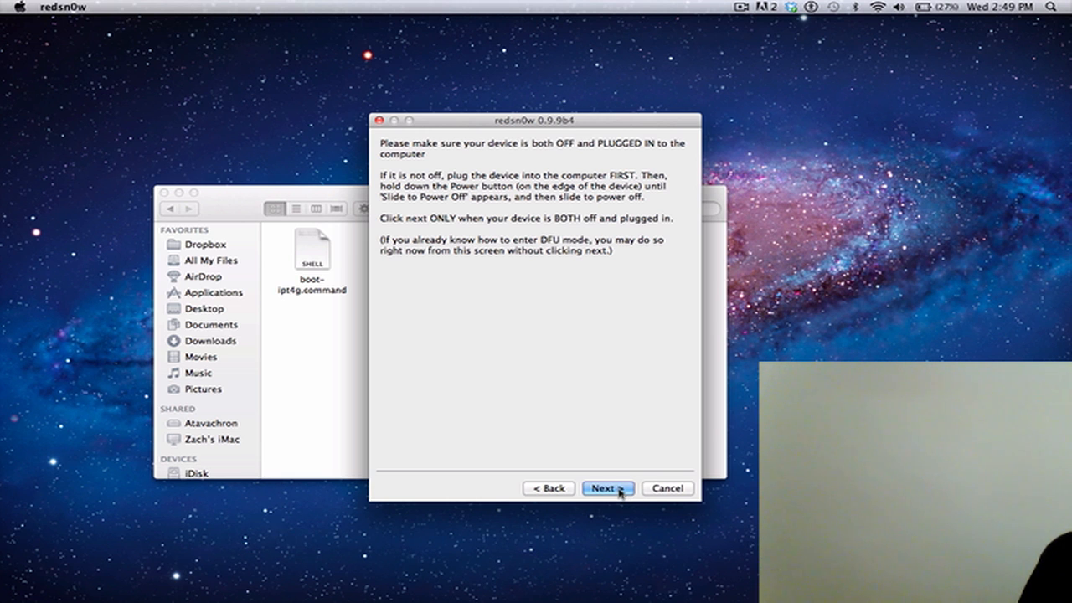
click(608, 488)
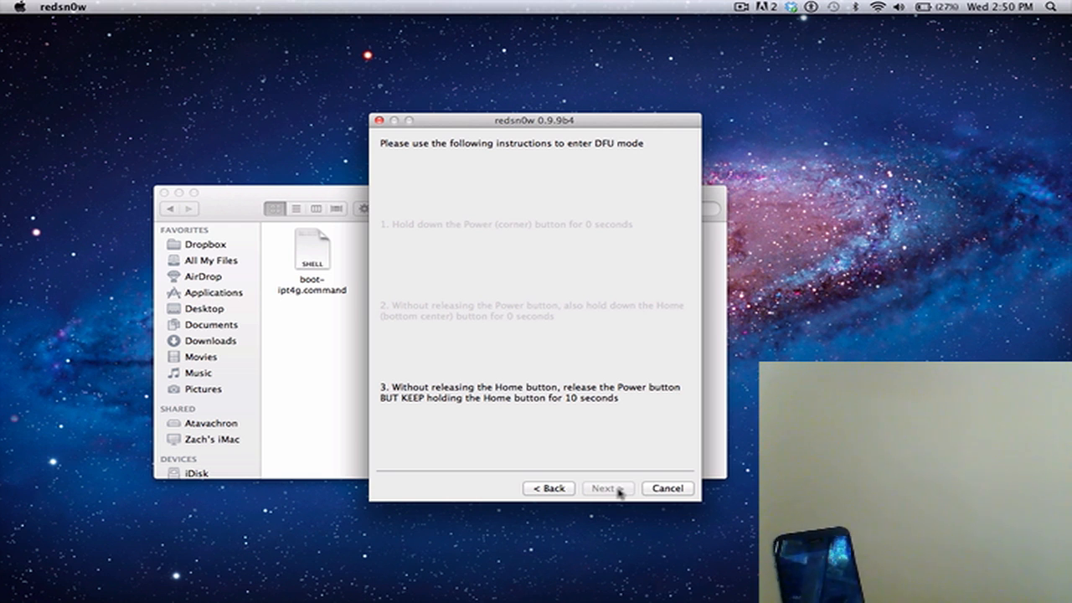
click(607, 489)
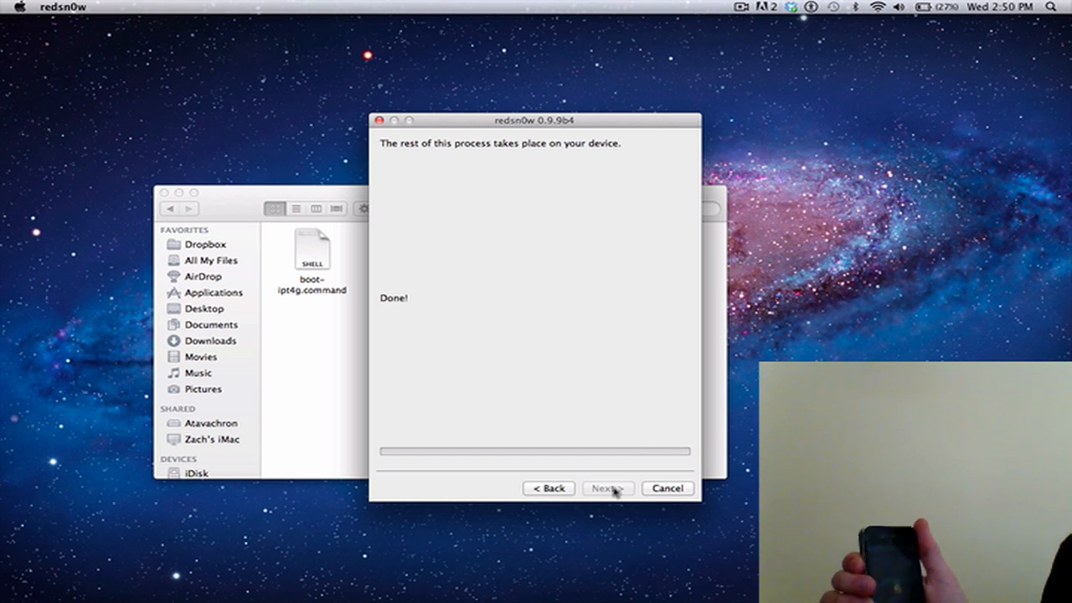
mouse_move(654, 473)
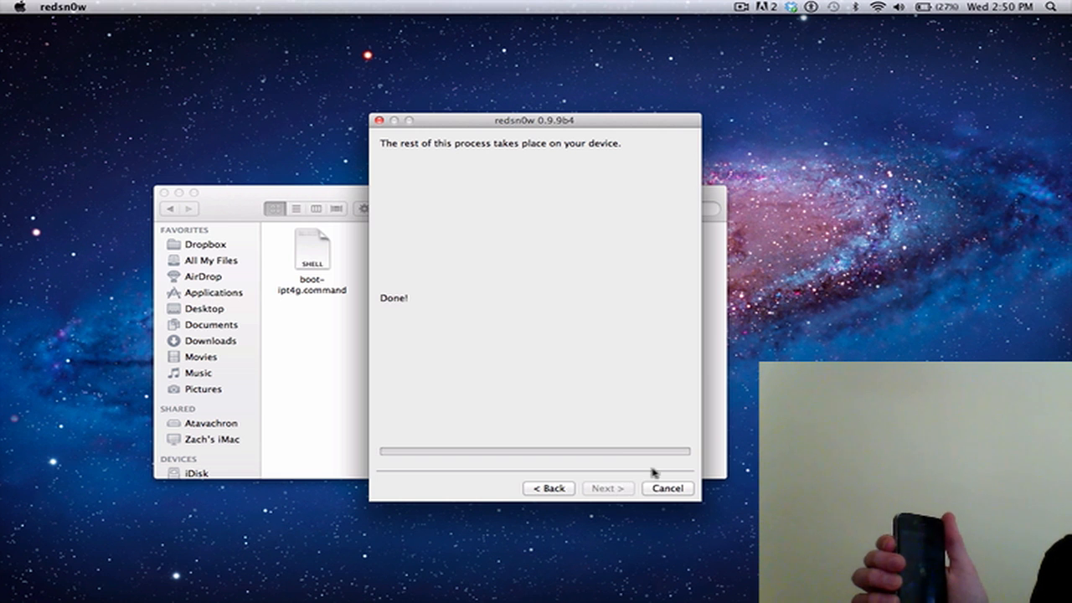
click(667, 488)
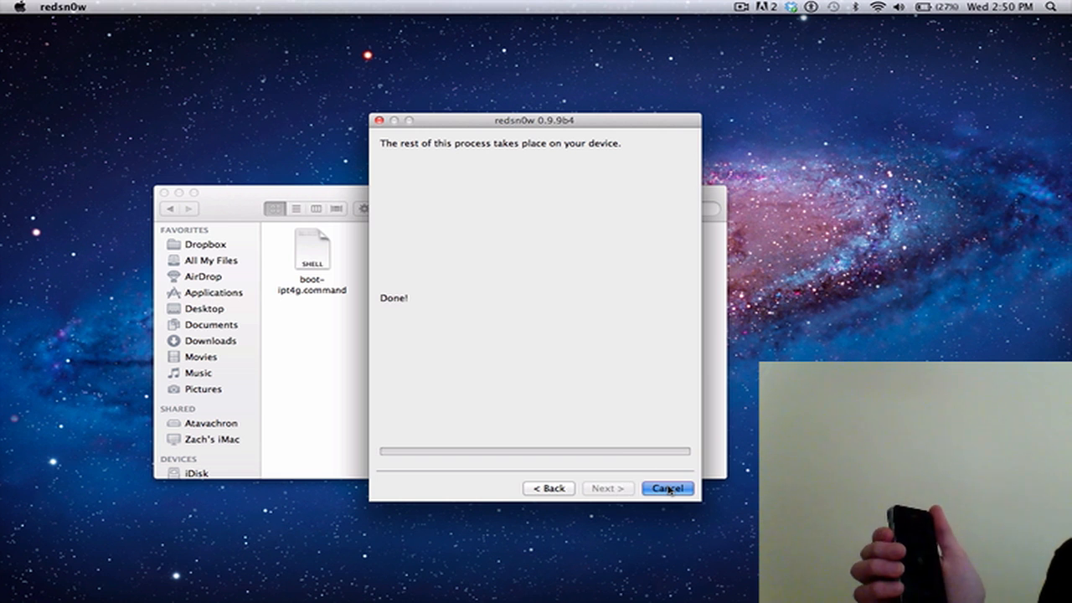
Finish quitting redsn0w and close the redsn0w_mac_0.9.9b4 Finder window.
click(669, 488)
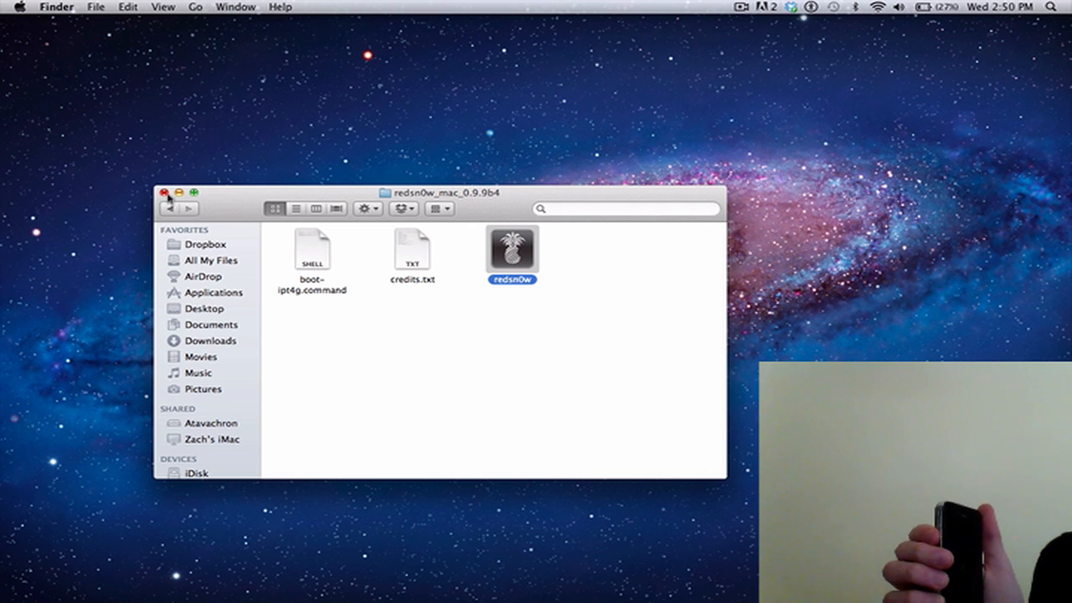
click(167, 207)
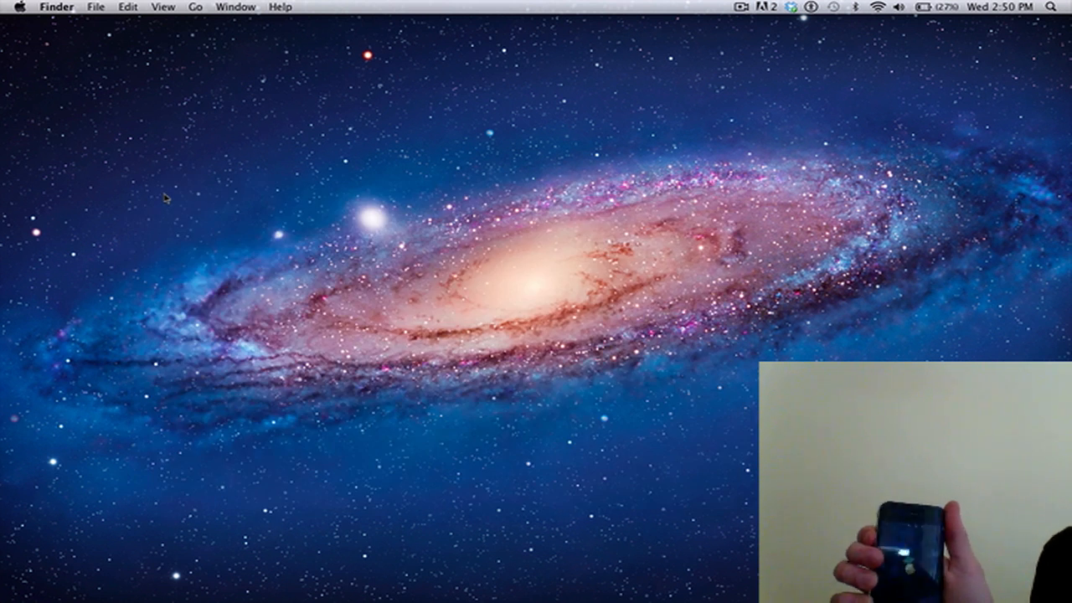